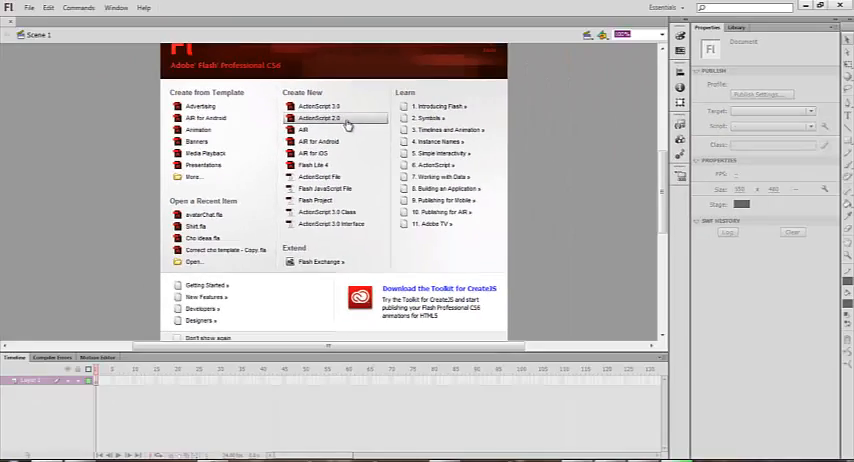
Step: Create a new ActionScript 2.0 document and rename the bottom layer to vcam
{"action": "left_click", "coordinate": [319, 118]}
{"action": "type", "text": "g"}
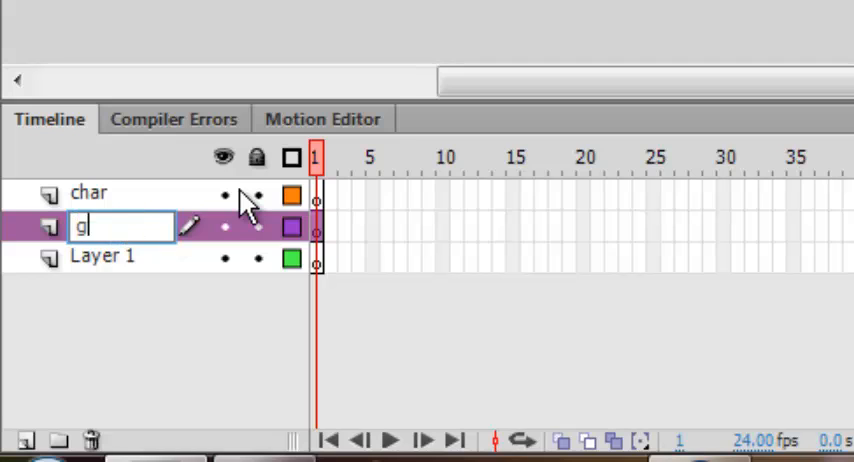
{"action": "double_click", "coordinate": [103, 258]}
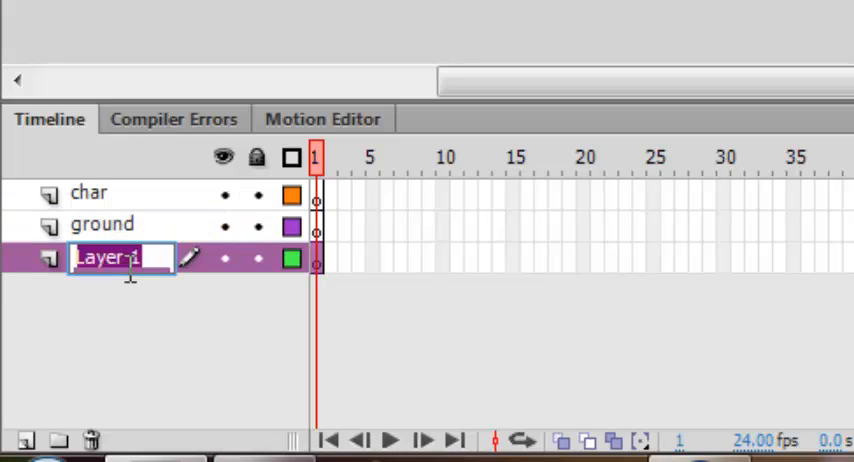
{"action": "type", "text": "vcam"}
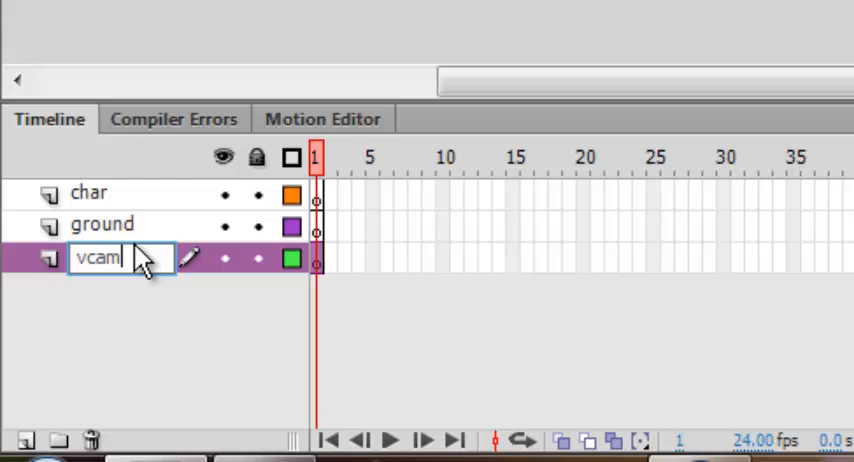
{"action": "left_click", "coordinate": [88, 193]}
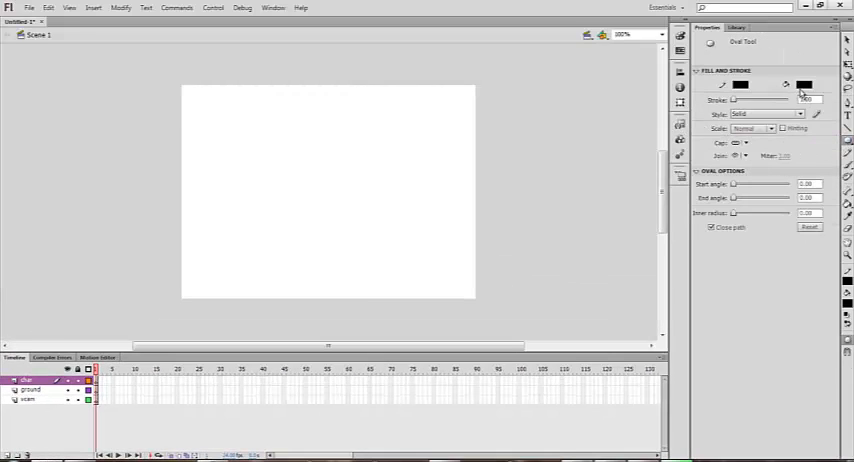
Step: Choose red from the fill colour swatches for the ball
{"action": "left_click", "coordinate": [804, 85]}
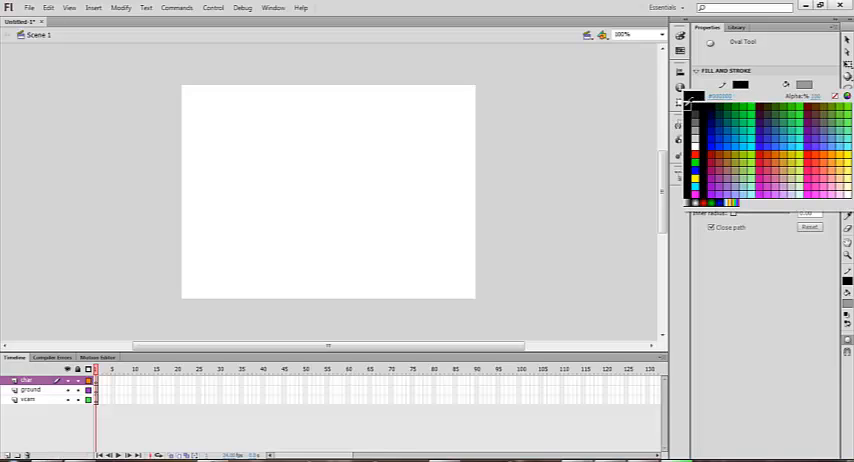
{"action": "left_click", "coordinate": [740, 85]}
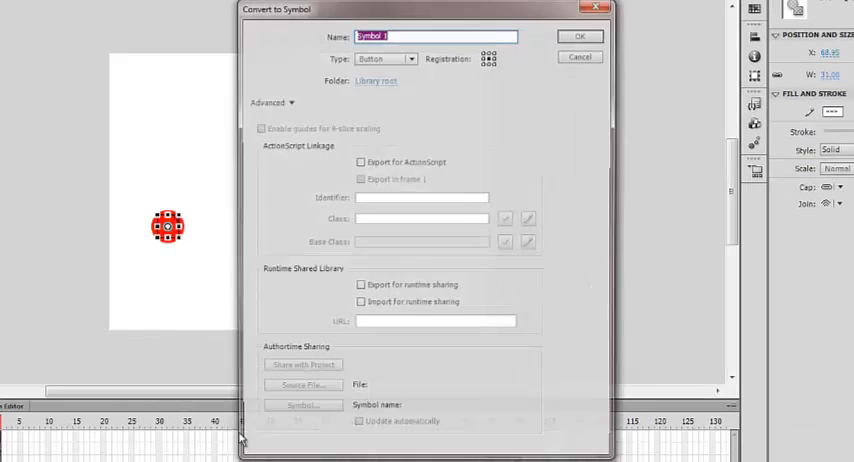
Step: Make the ball a Movie Clip symbol named char
{"action": "left_click", "coordinate": [357, 157]}
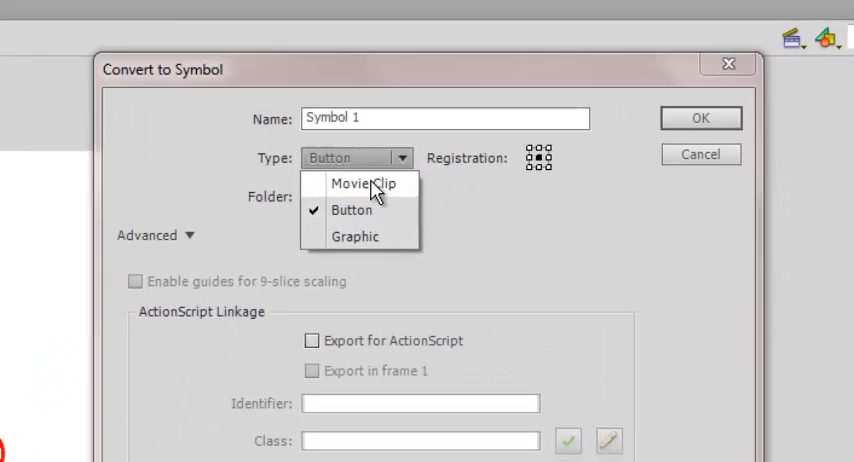
{"action": "left_click", "coordinate": [362, 183]}
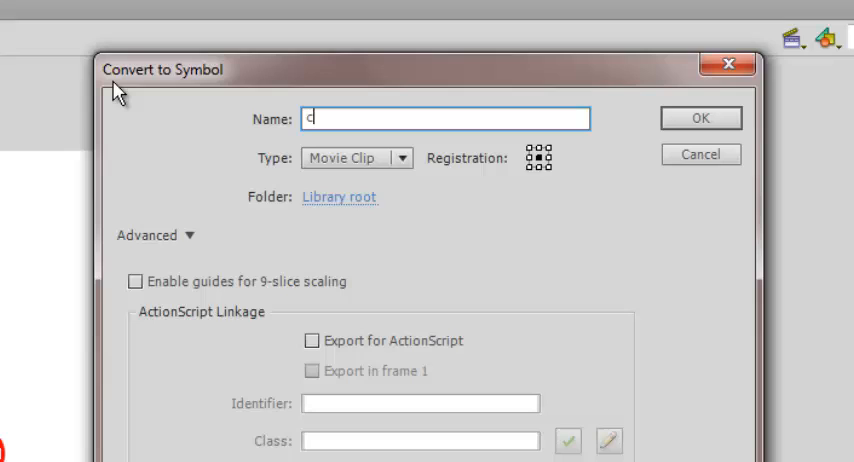
{"action": "type", "text": "har"}
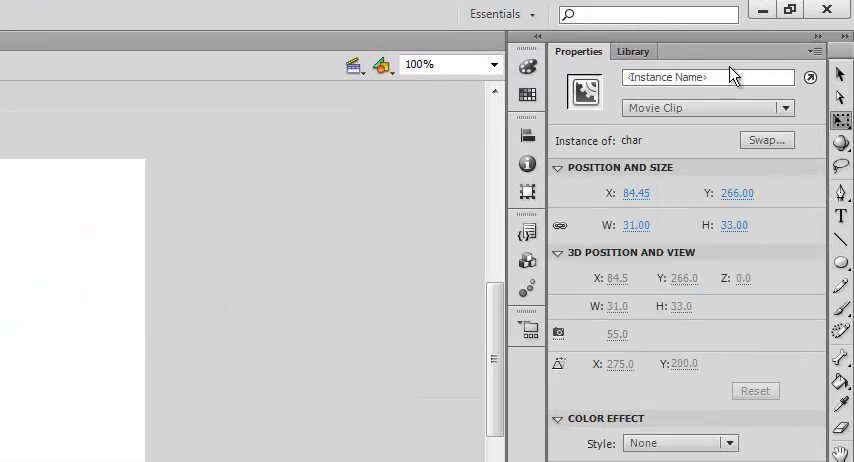
{"action": "type", "text": "ch"}
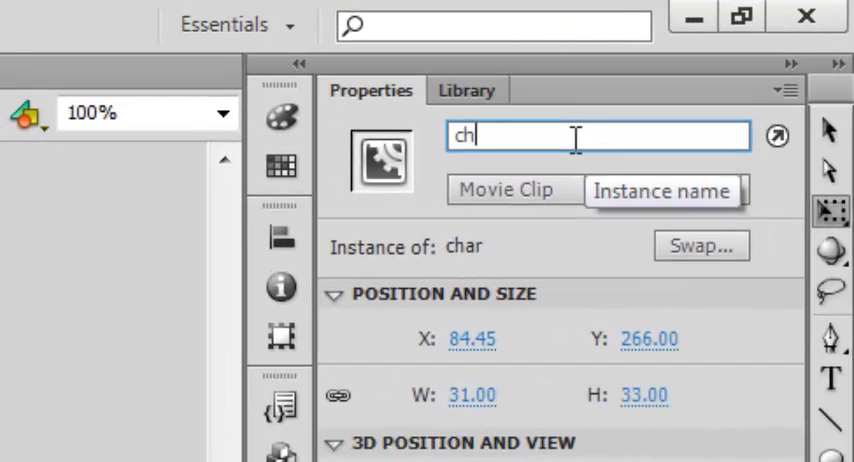
{"action": "type", "text": "ar"}
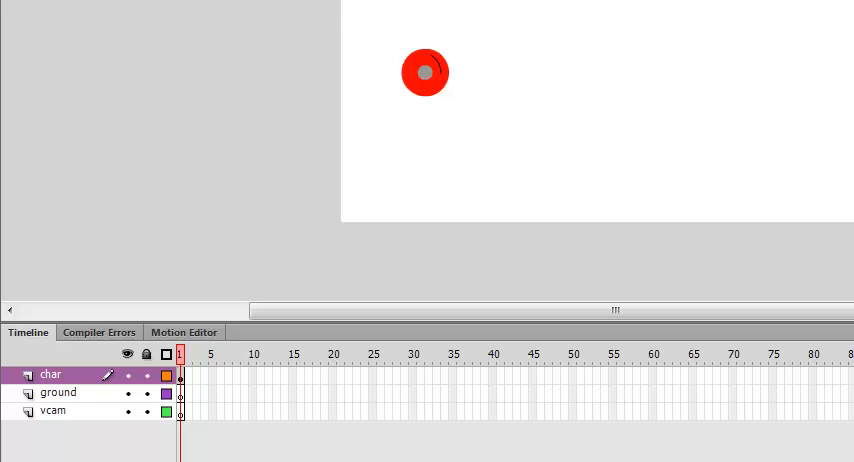
Step: Select the ground layer and set the platform stroke width to 4.0
{"action": "left_click", "coordinate": [58, 393]}
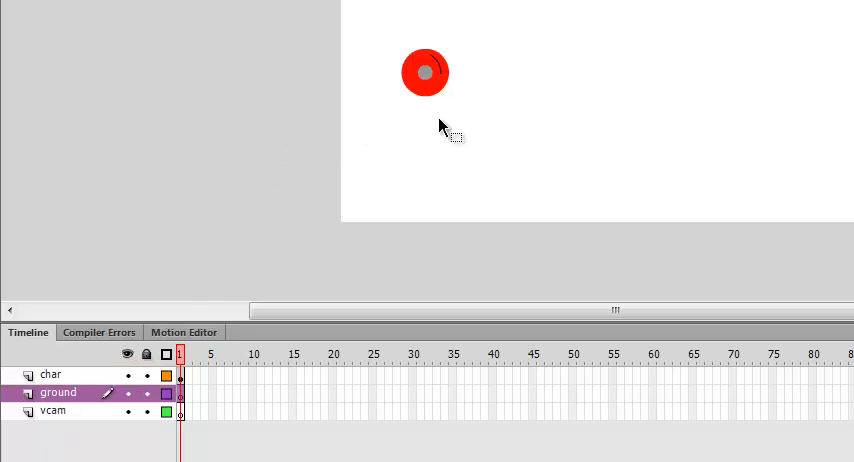
{"action": "left_click", "coordinate": [50, 374]}
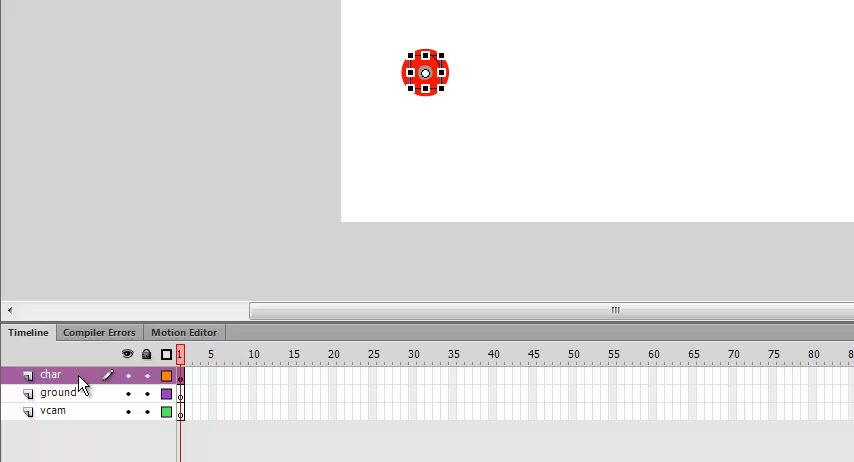
{"action": "left_click", "coordinate": [145, 375]}
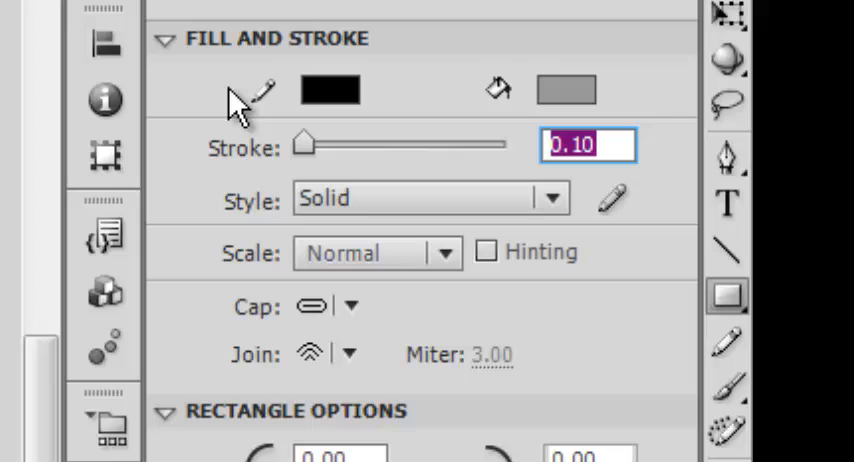
{"action": "type", "text": "4"}
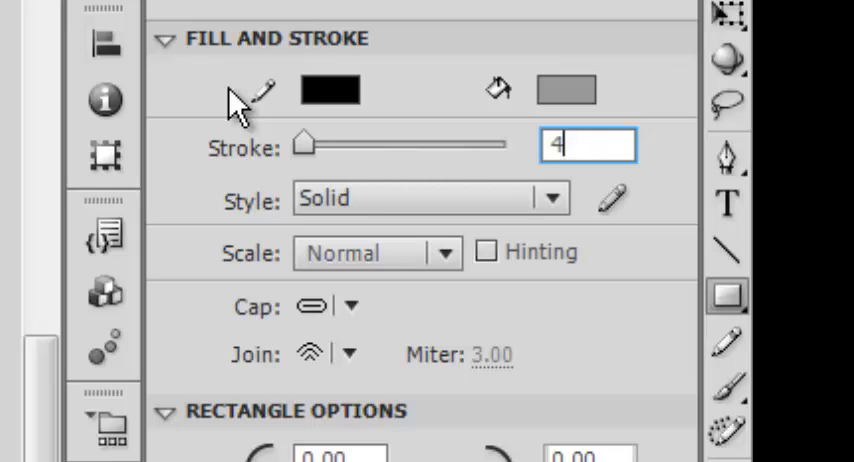
{"action": "type", "text": ".00"}
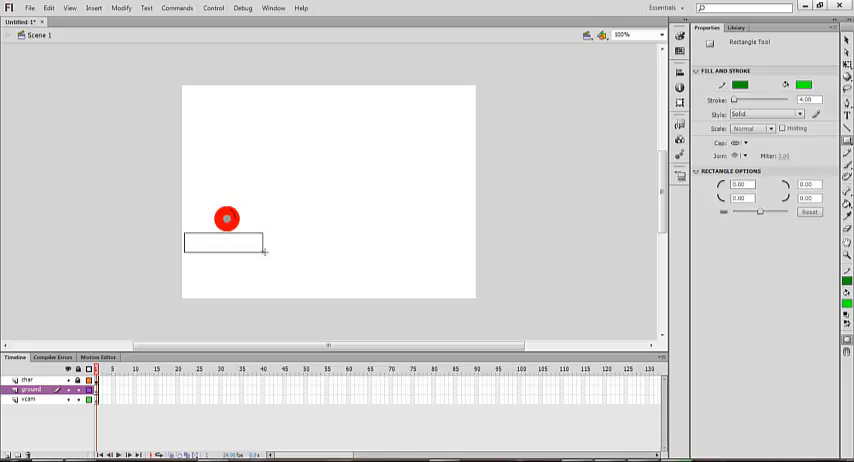
Step: Round the rectangle corners and draw the platforms, then deselect the last one
{"action": "left_click", "coordinate": [225, 242]}
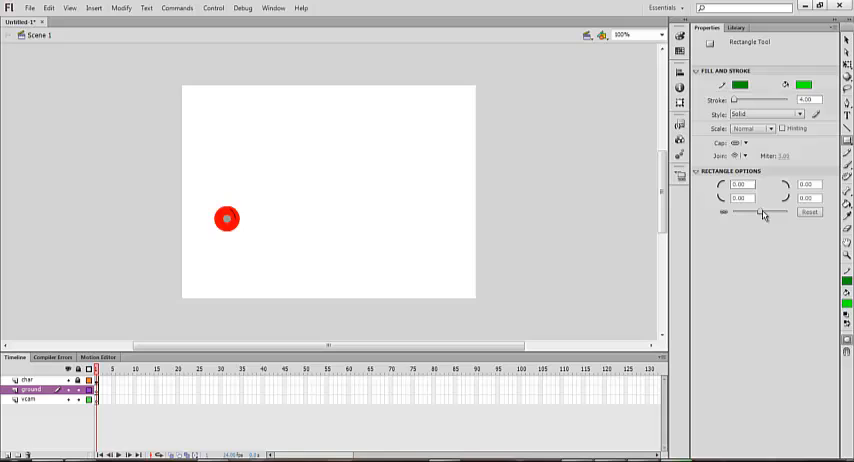
{"action": "left_click_drag", "start_coordinate": [192, 240], "coordinate": [244, 266]}
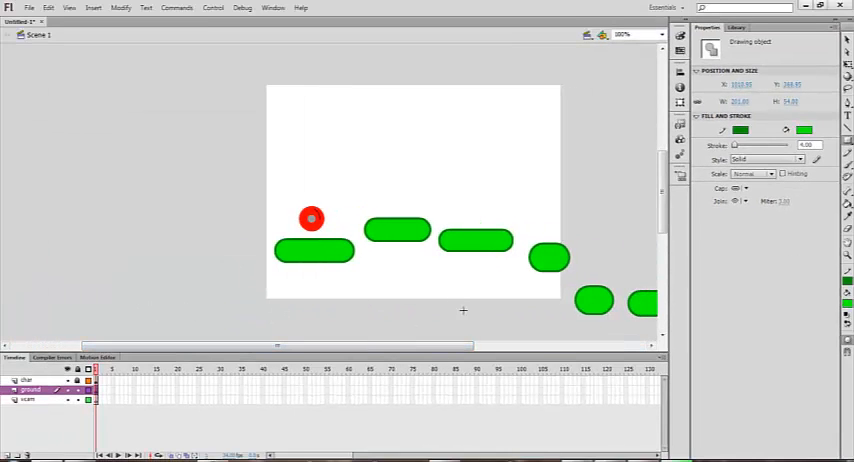
{"action": "left_click", "coordinate": [662, 34]}
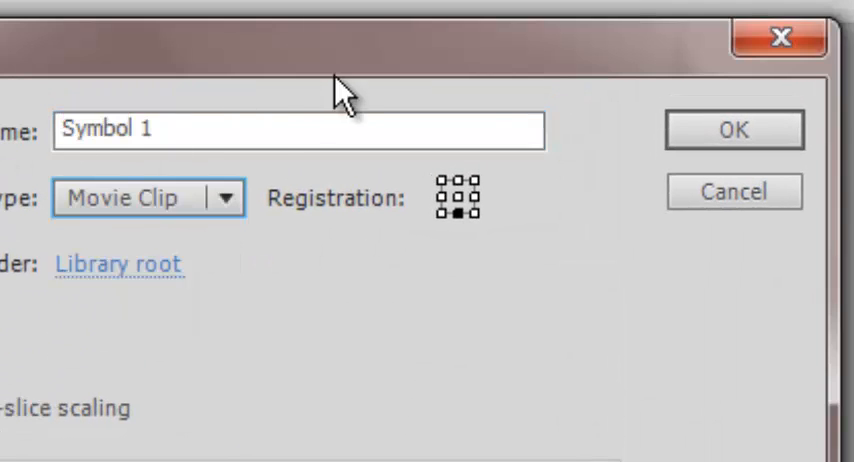
Step: Name the platform symbol ground with top-centre registration and confirm
{"action": "type", "text": "gro"}
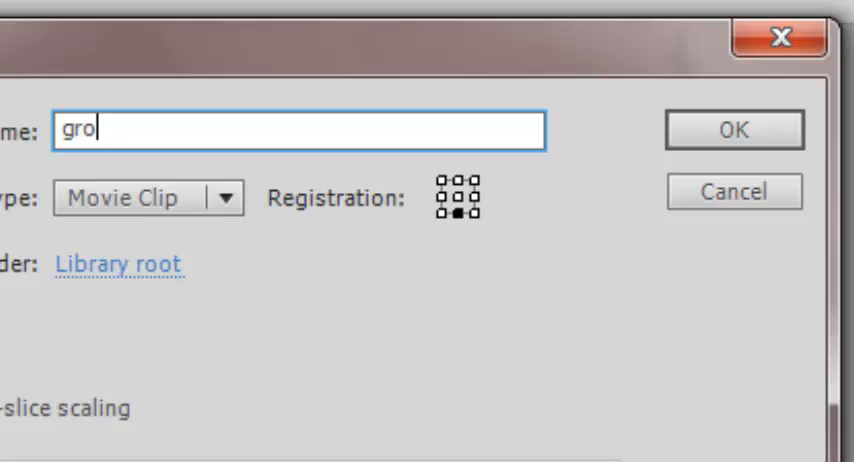
{"action": "type", "text": "und"}
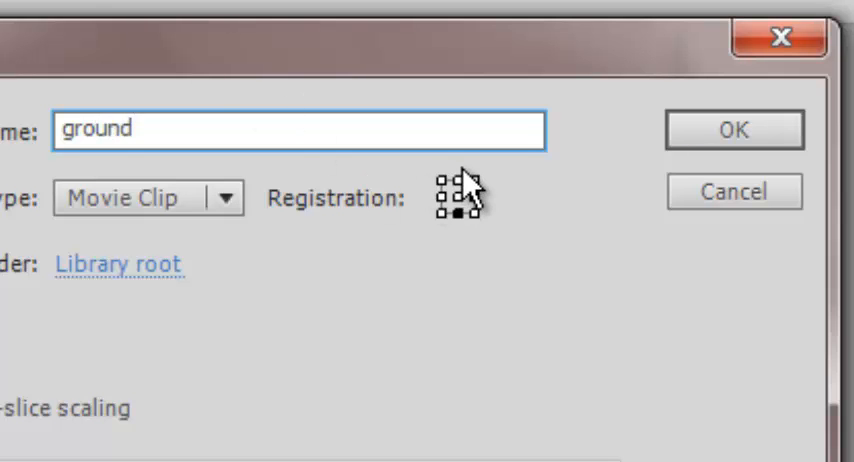
{"action": "left_click", "coordinate": [450, 191]}
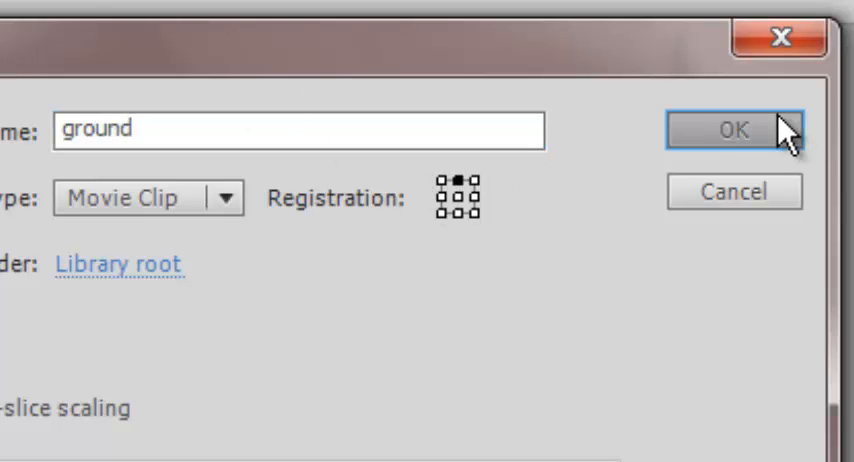
{"action": "left_click", "coordinate": [731, 129]}
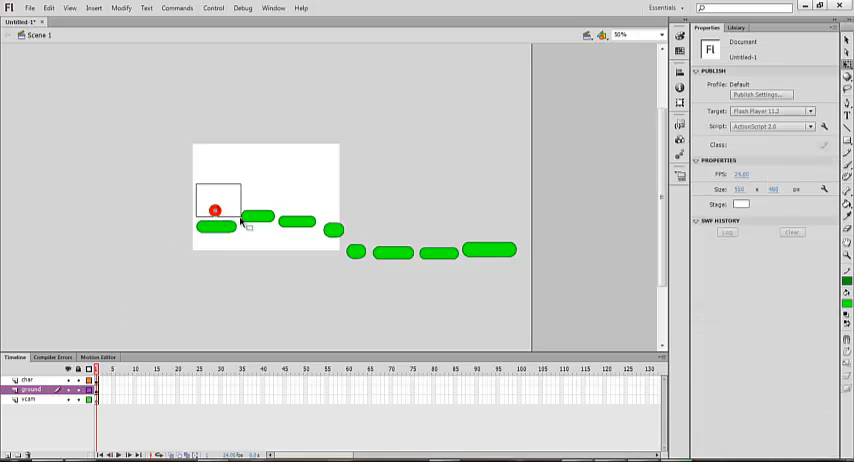
{"action": "left_click", "coordinate": [215, 210]}
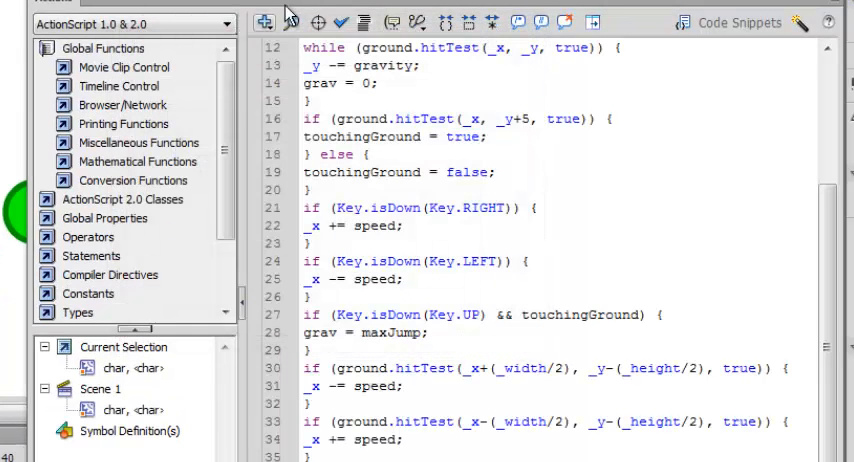
Step: Open the Windows Start menu to look for a file
{"action": "left_click", "coordinate": [363, 22]}
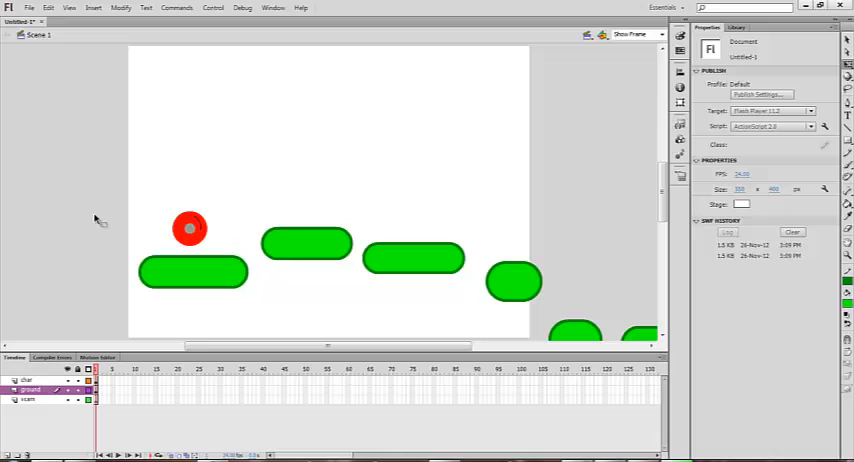
{"action": "mouse_move", "coordinate": [119, 280]}
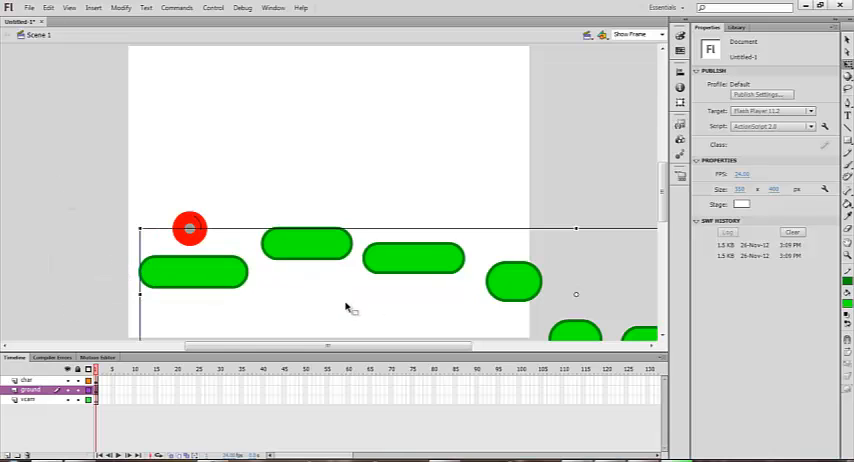
{"action": "left_click", "coordinate": [10, 451]}
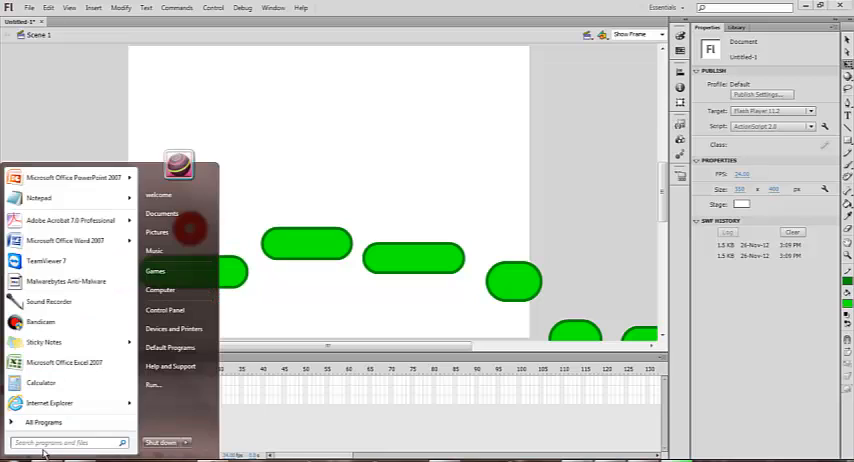
Step: Search for the vcam file and open vcamfile.fla in Flash
{"action": "type", "text": "vsd"}
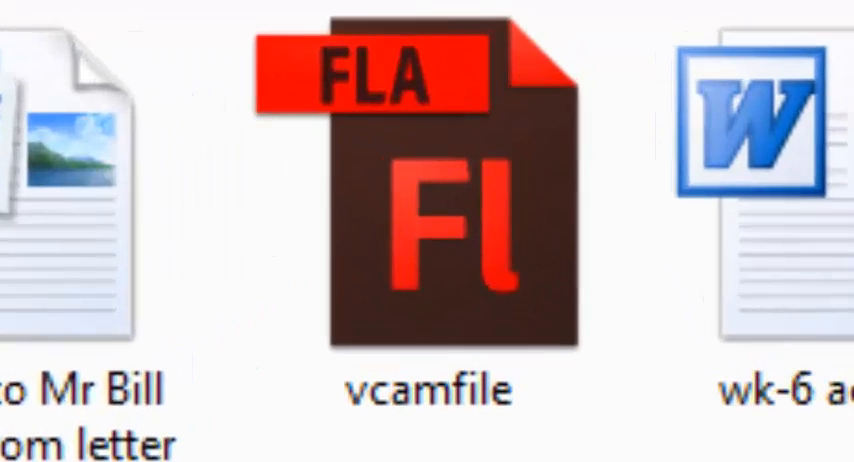
{"action": "left_click", "coordinate": [450, 200]}
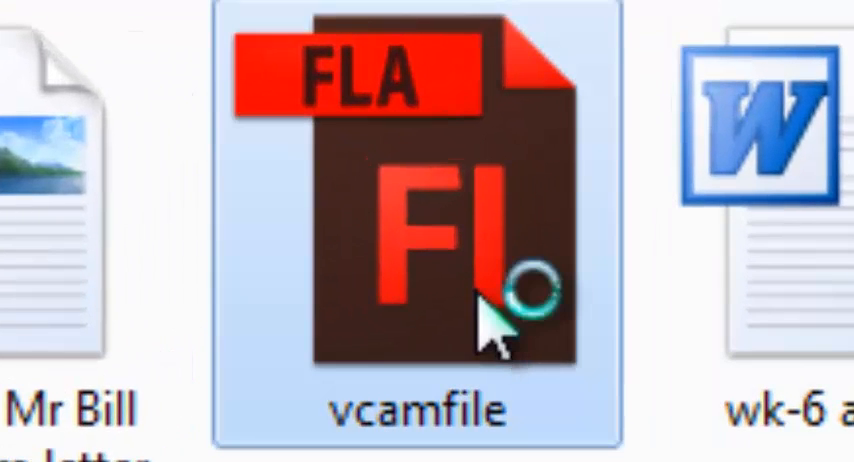
{"action": "double_click", "coordinate": [408, 200]}
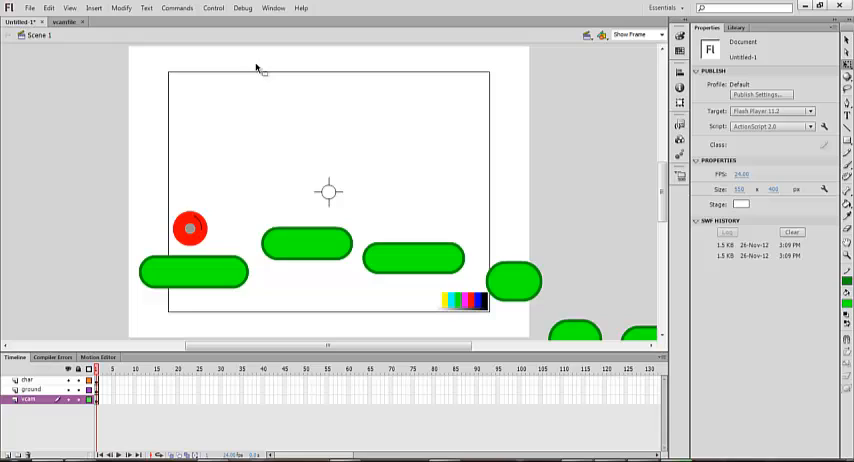
{"action": "mouse_move", "coordinate": [547, 203]}
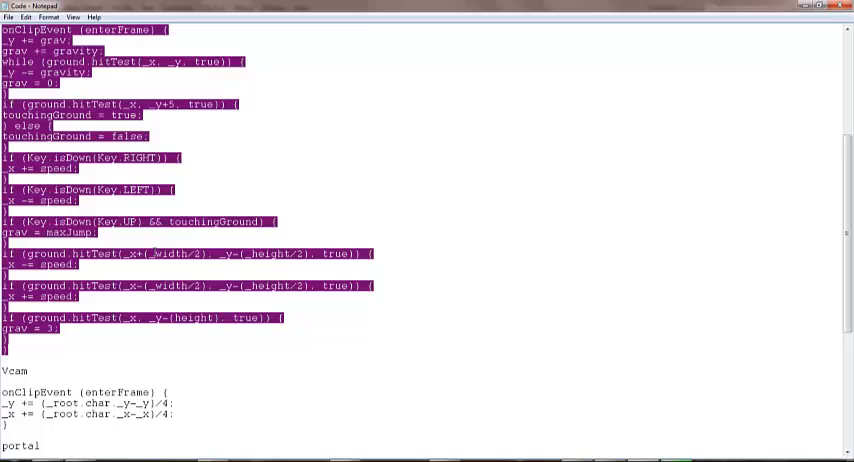
Step: Scroll Code.txt down to the Vcam onClipEvent script
{"action": "scroll", "scroll_direction": "down", "scroll_amount": 3}
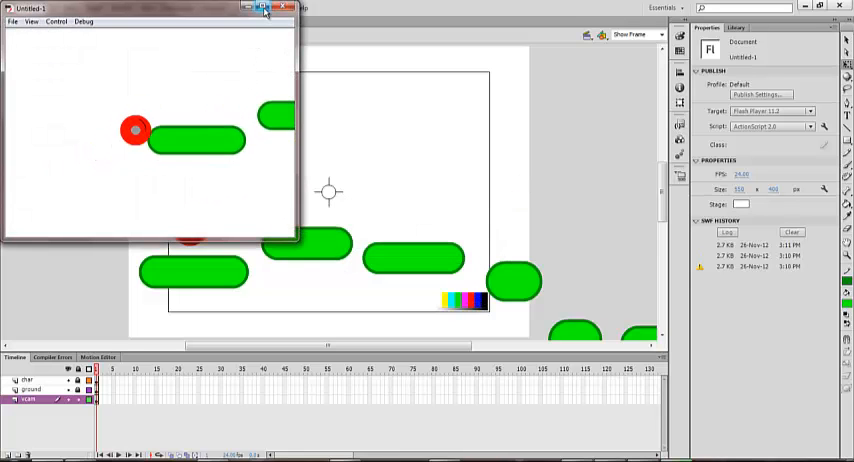
Step: Close the game preview and open the zoom level list
{"action": "left_click", "coordinate": [287, 8]}
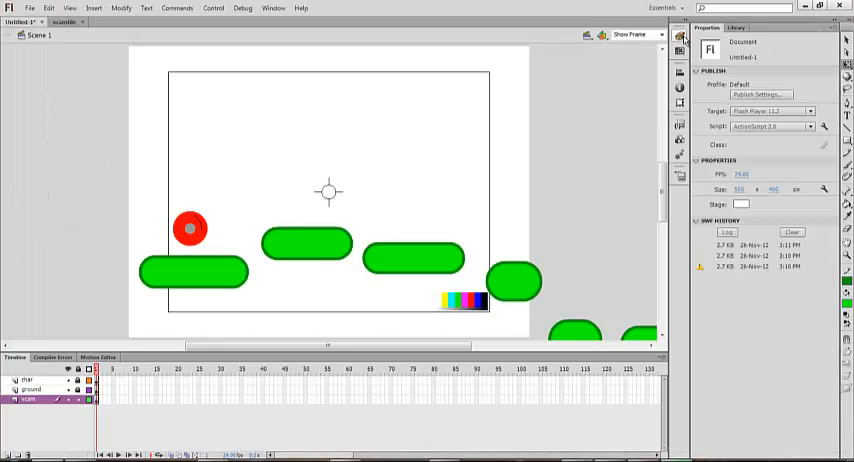
{"action": "left_click", "coordinate": [636, 35]}
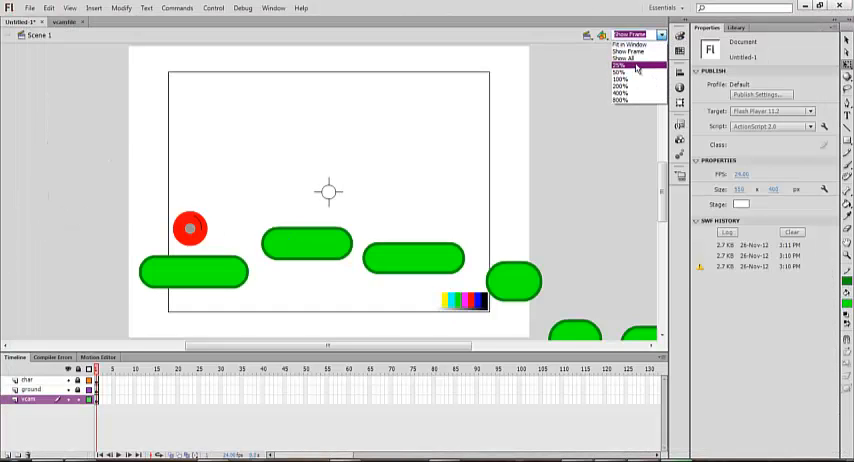
Step: Zoom to 25%, set the fill to white, and draw a long rectangle below the platforms
{"action": "left_click", "coordinate": [620, 72]}
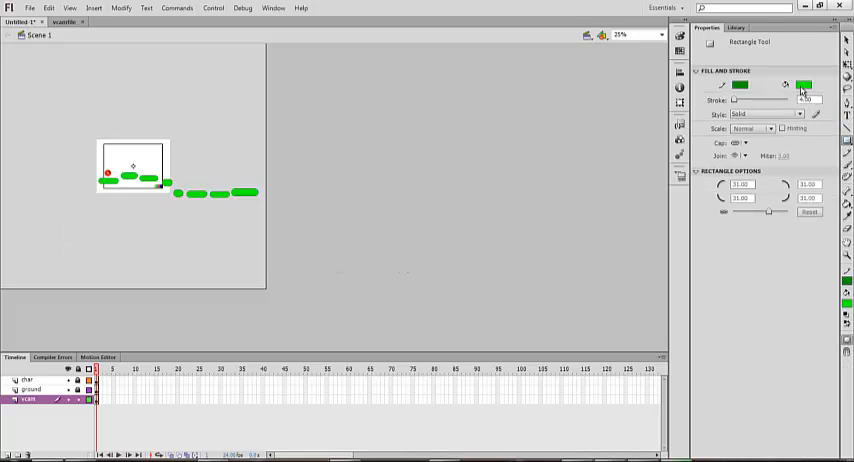
{"action": "left_click", "coordinate": [804, 86]}
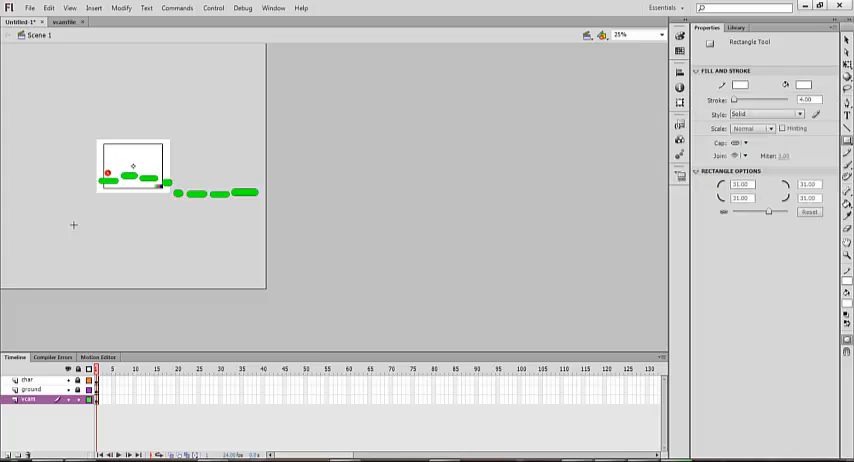
{"action": "left_click_drag", "start_coordinate": [52, 225], "coordinate": [88, 228]}
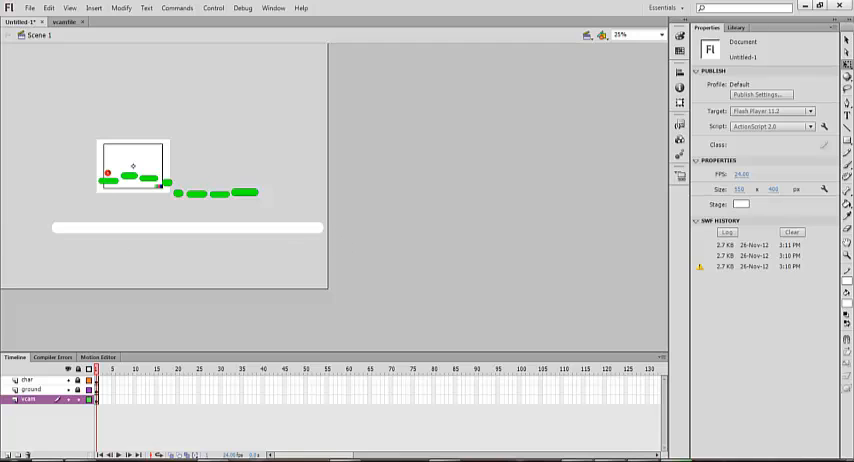
Step: Convert the white rectangle into the movie clip symbol Symbol 1
{"action": "right_click", "coordinate": [288, 238]}
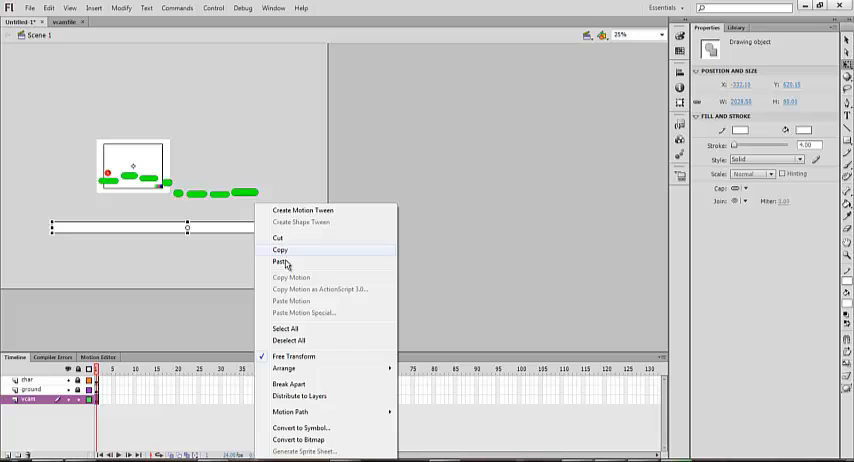
{"action": "left_click", "coordinate": [300, 427]}
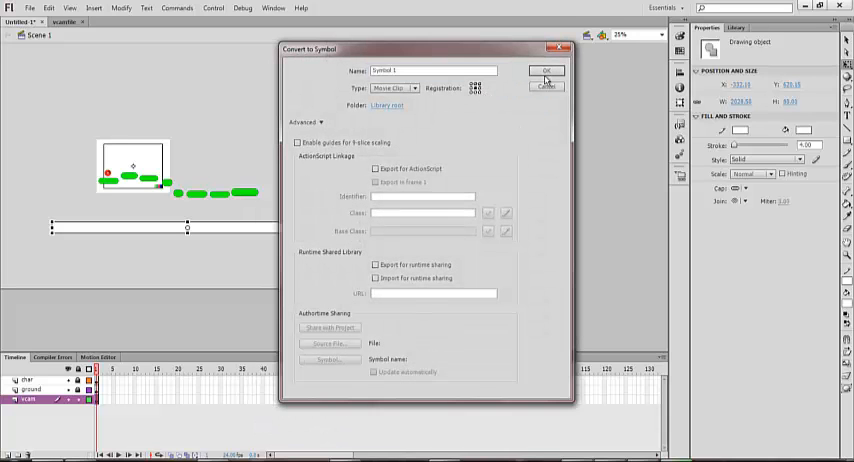
{"action": "left_click", "coordinate": [546, 70]}
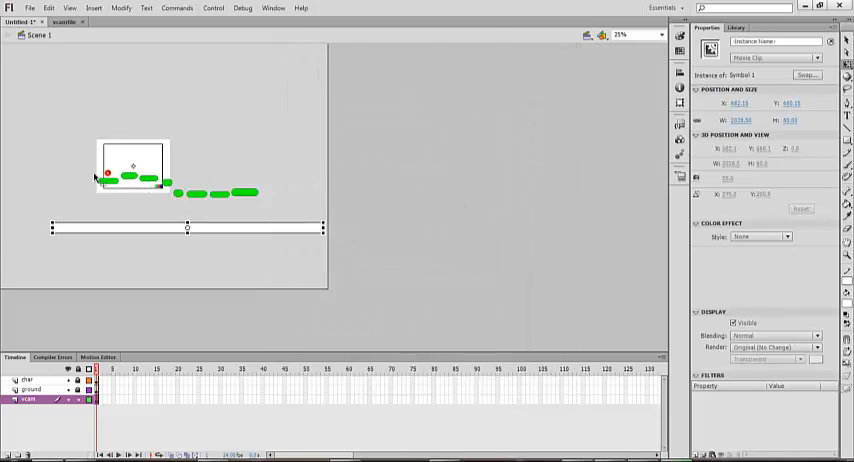
{"action": "left_click", "coordinate": [210, 240]}
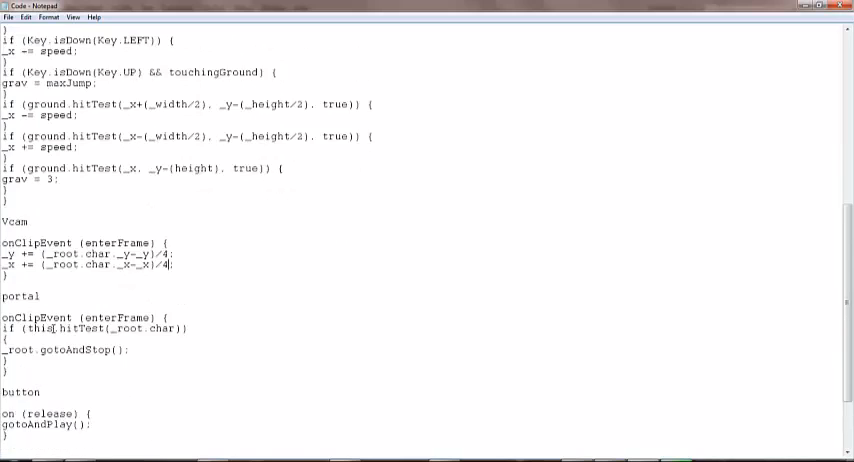
Step: Scroll Notepad to the portal onClipEvent hitTest restart code
{"action": "scroll", "scroll_direction": "up", "scroll_amount": 3}
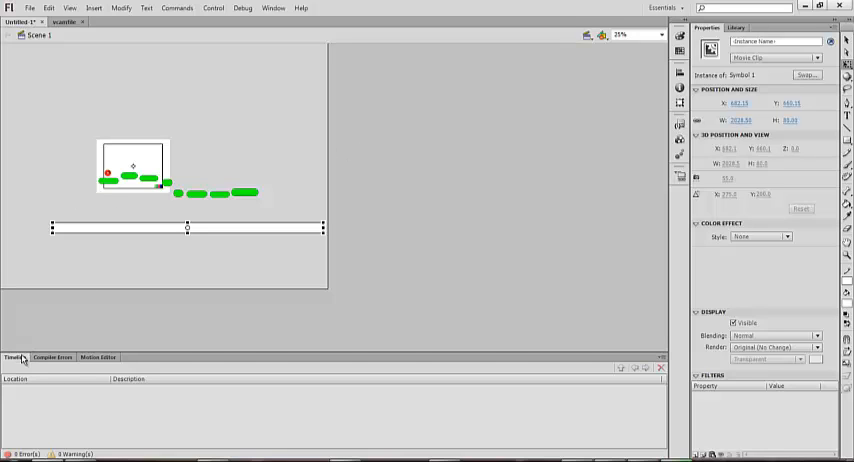
Step: Switch the bottom panel from Compiler Errors back to the Timeline
{"action": "left_click", "coordinate": [14, 357]}
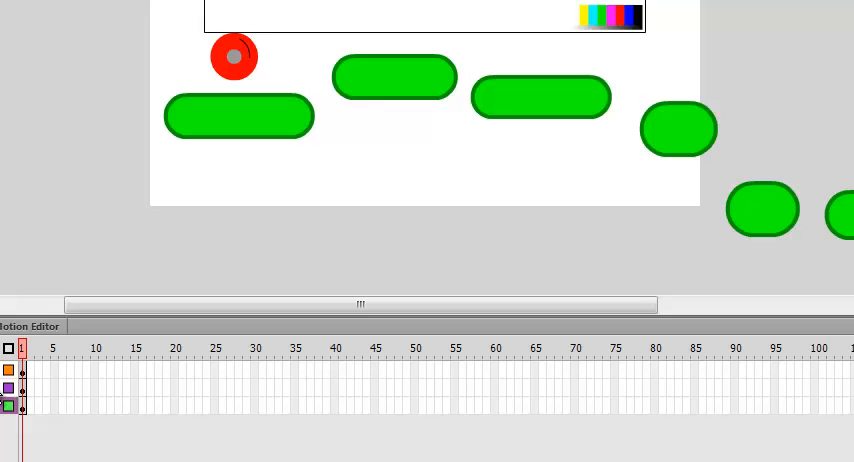
{"action": "left_click", "coordinate": [234, 56]}
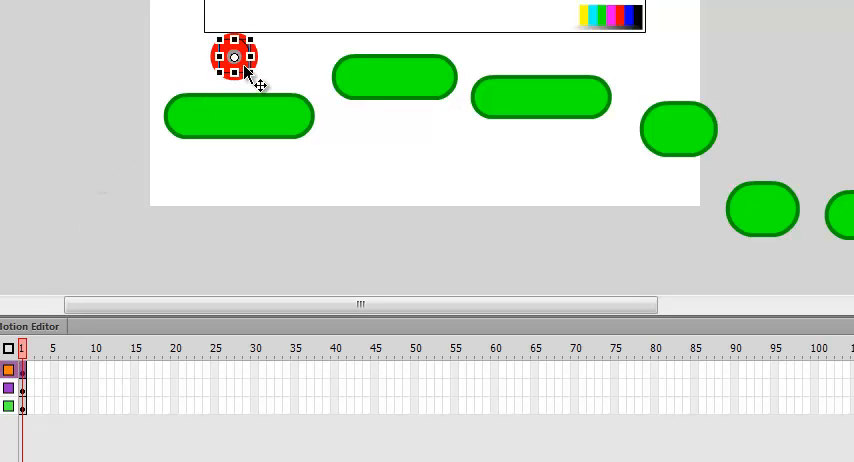
{"action": "right_click", "coordinate": [234, 57]}
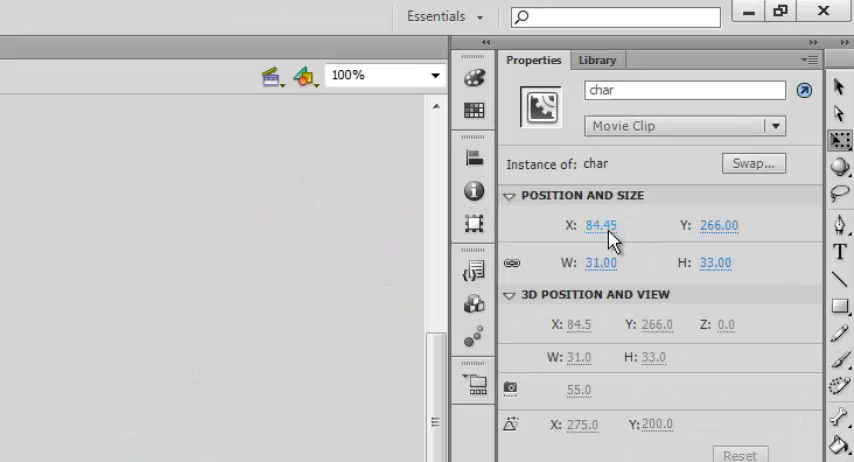
{"action": "left_click", "coordinate": [601, 225]}
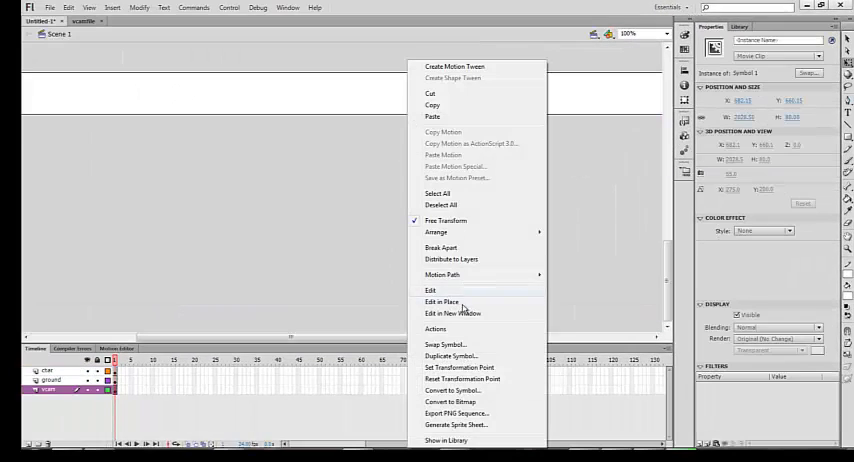
Step: Open the white restart box symbol for editing
{"action": "left_click", "coordinate": [435, 328]}
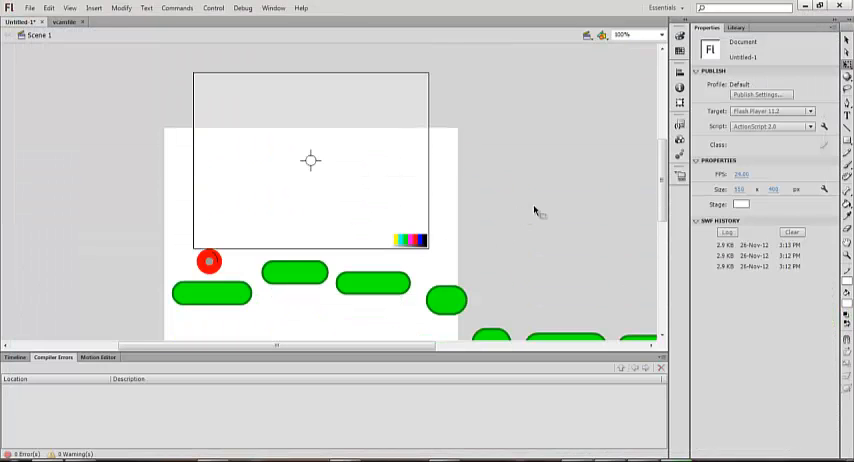
Step: Select the red ball 'char' and open its context menu
{"action": "left_click", "coordinate": [209, 262]}
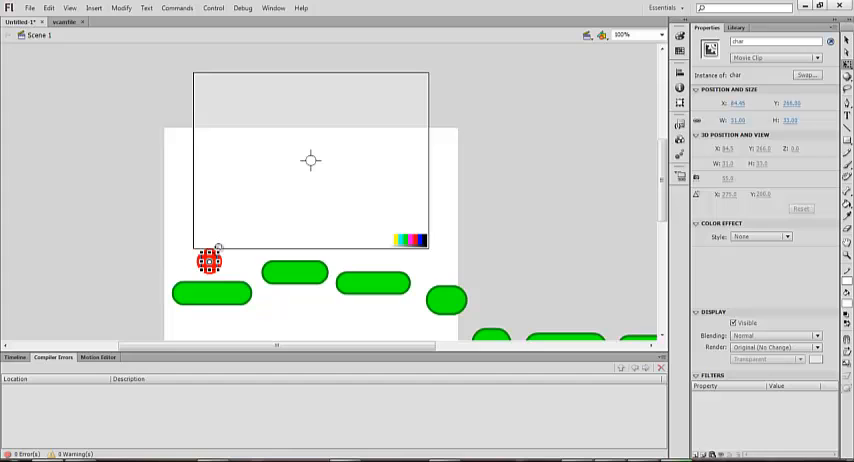
{"action": "right_click", "coordinate": [208, 263]}
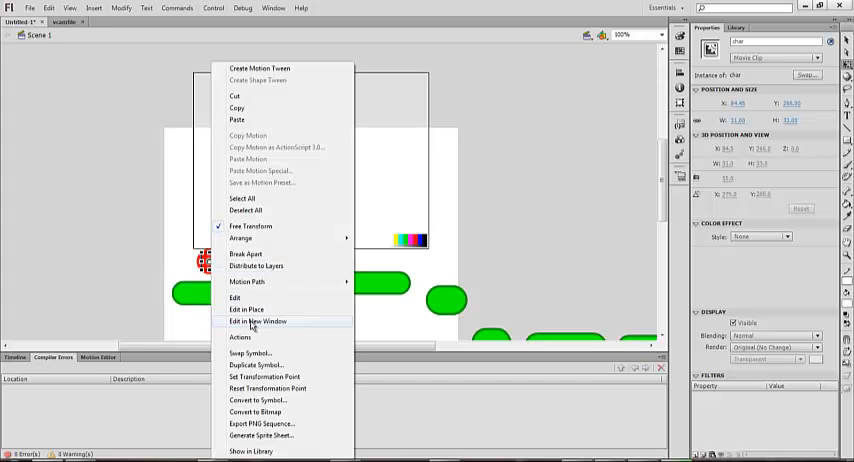